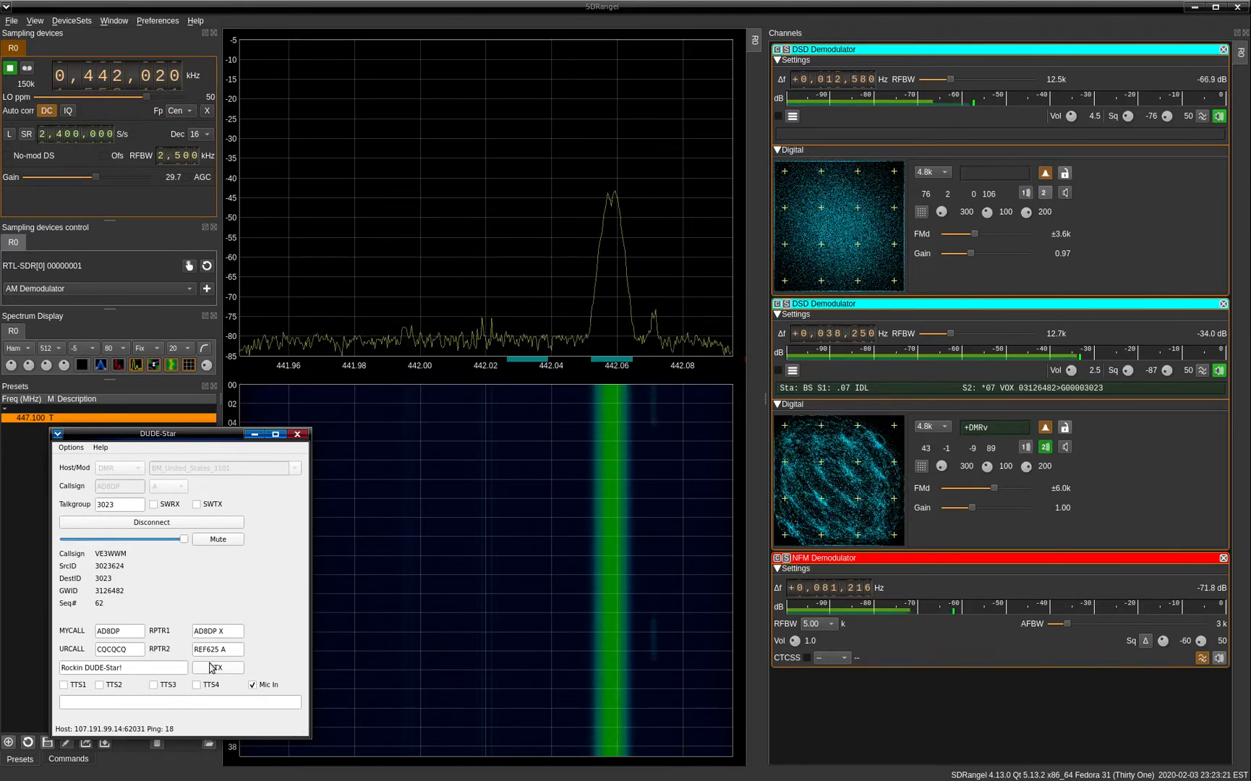
left_click_drag(159, 434, 369, 413)
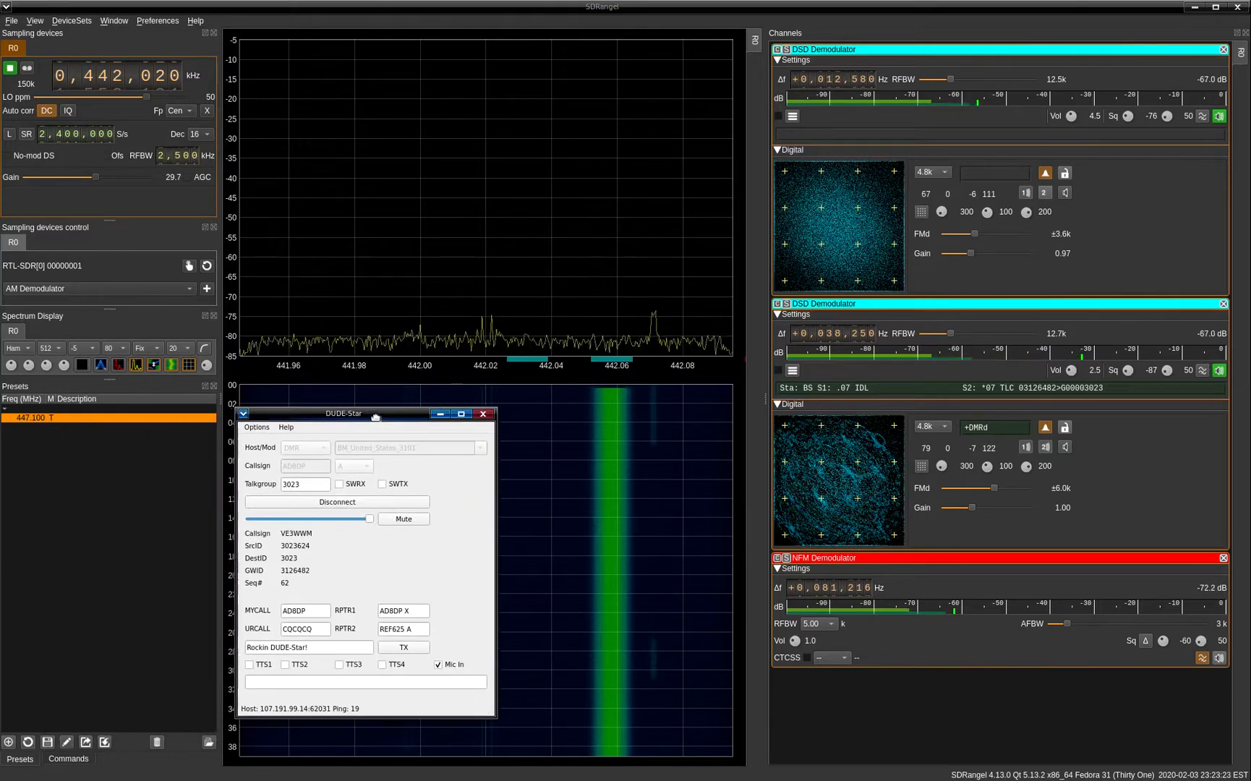
left_click_drag(347, 414, 362, 402)
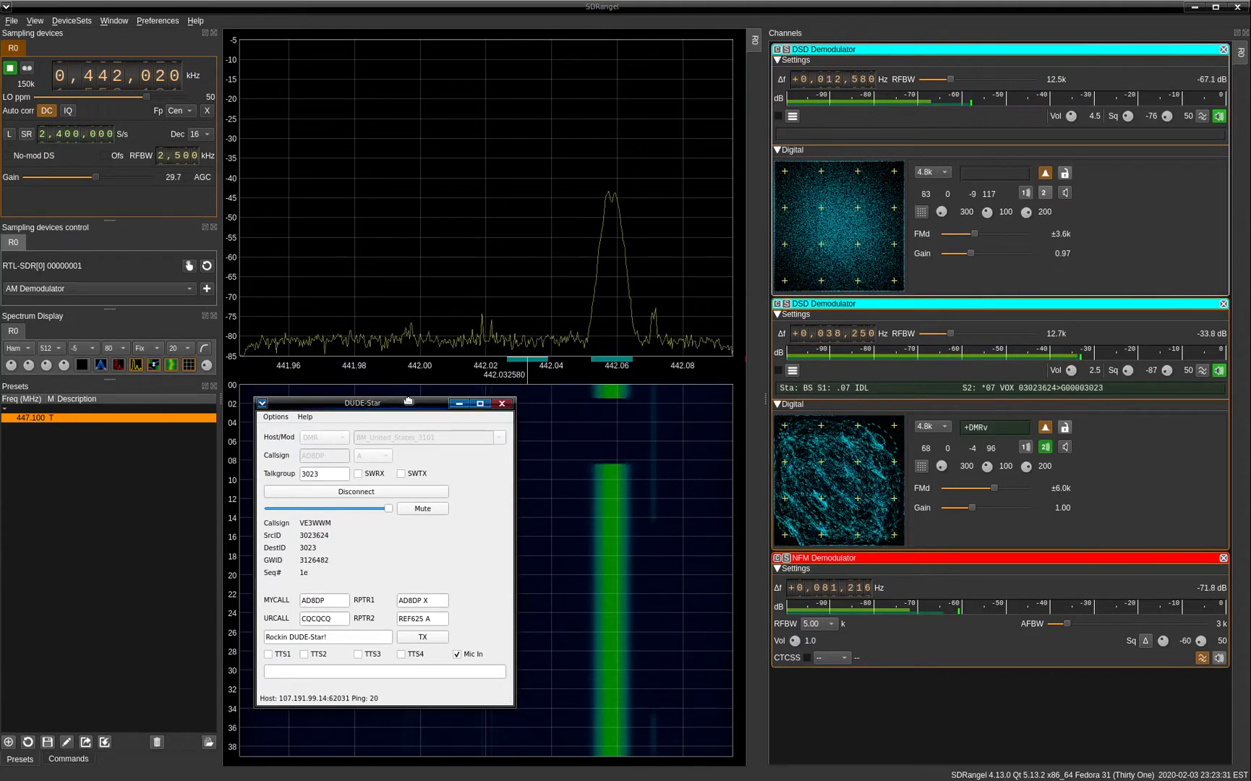
left_click_drag(362, 402, 273, 403)
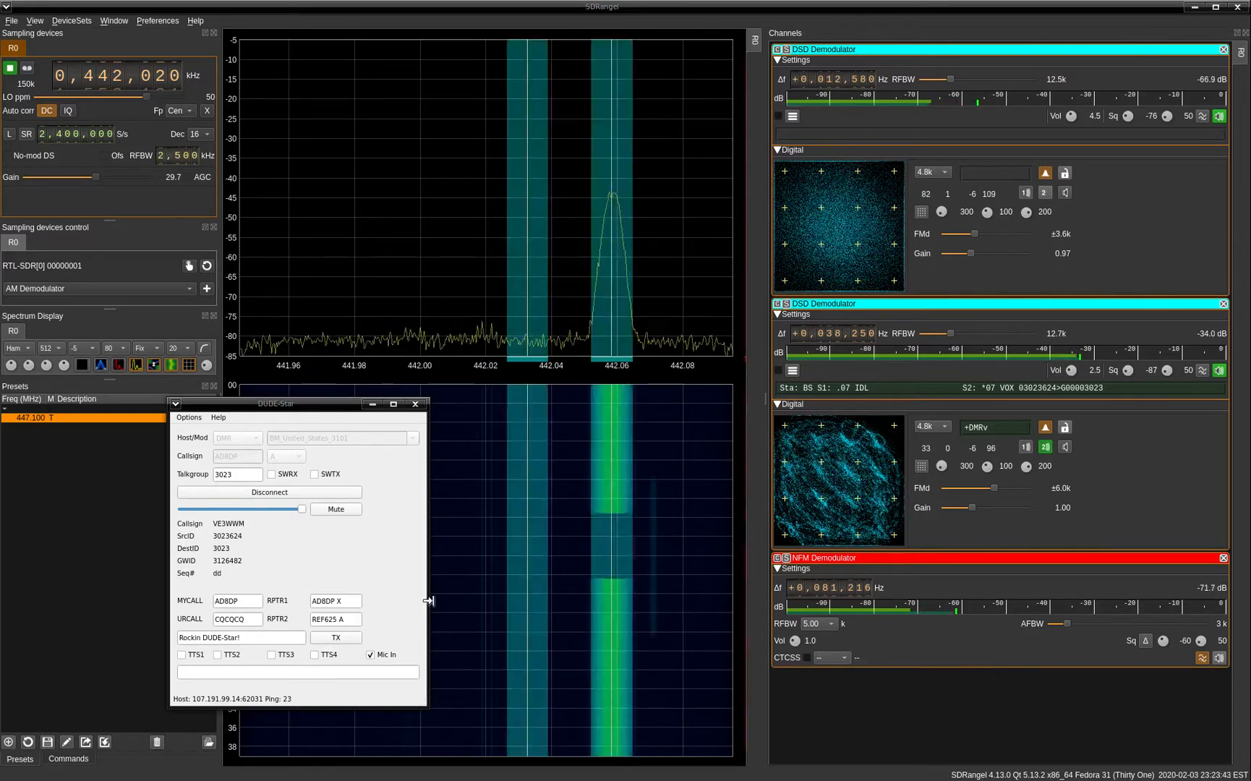
left_click_drag(275, 403, 211, 420)
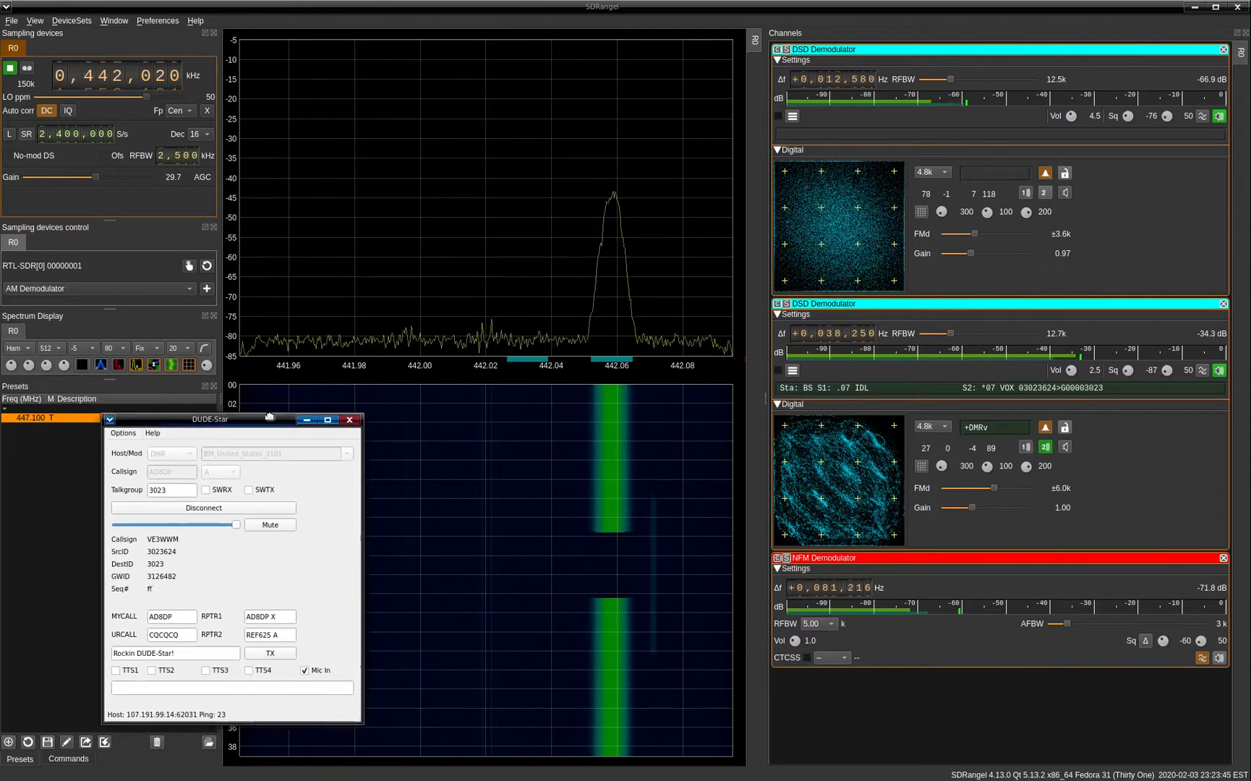
left_click_drag(232, 418, 231, 407)
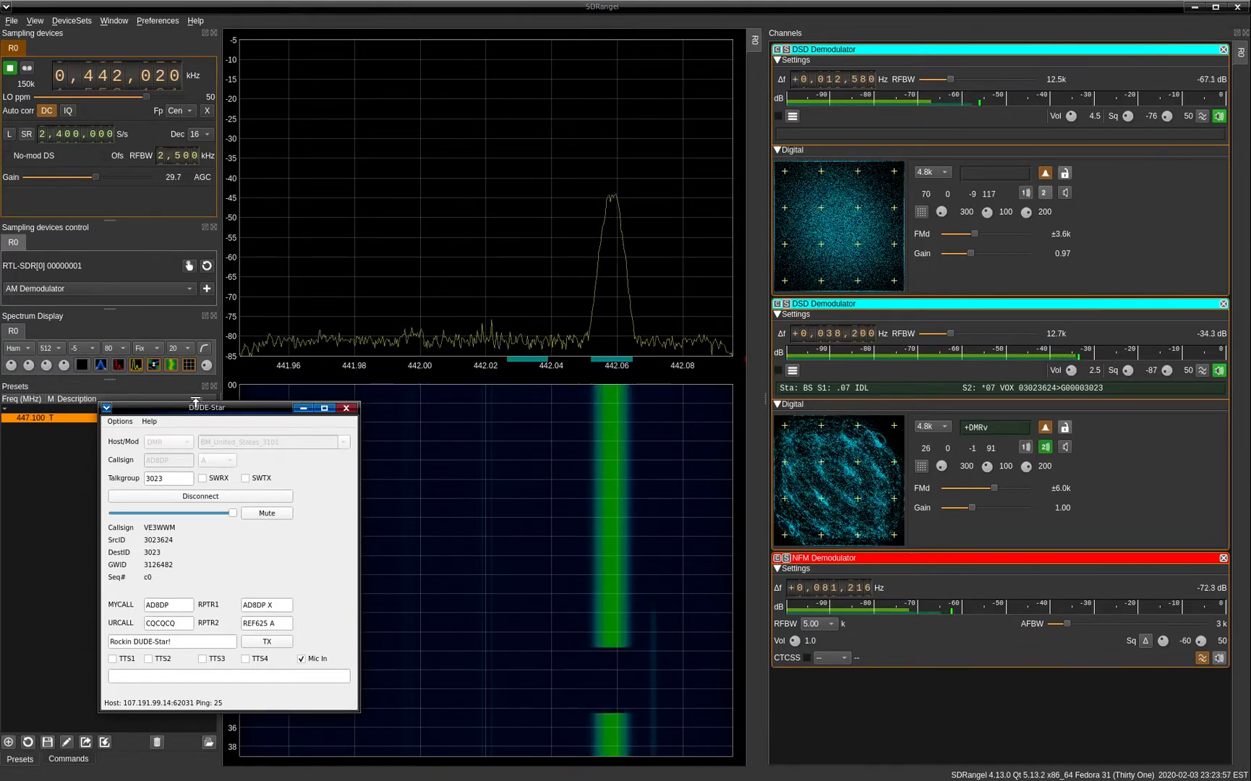
left_click(193, 443)
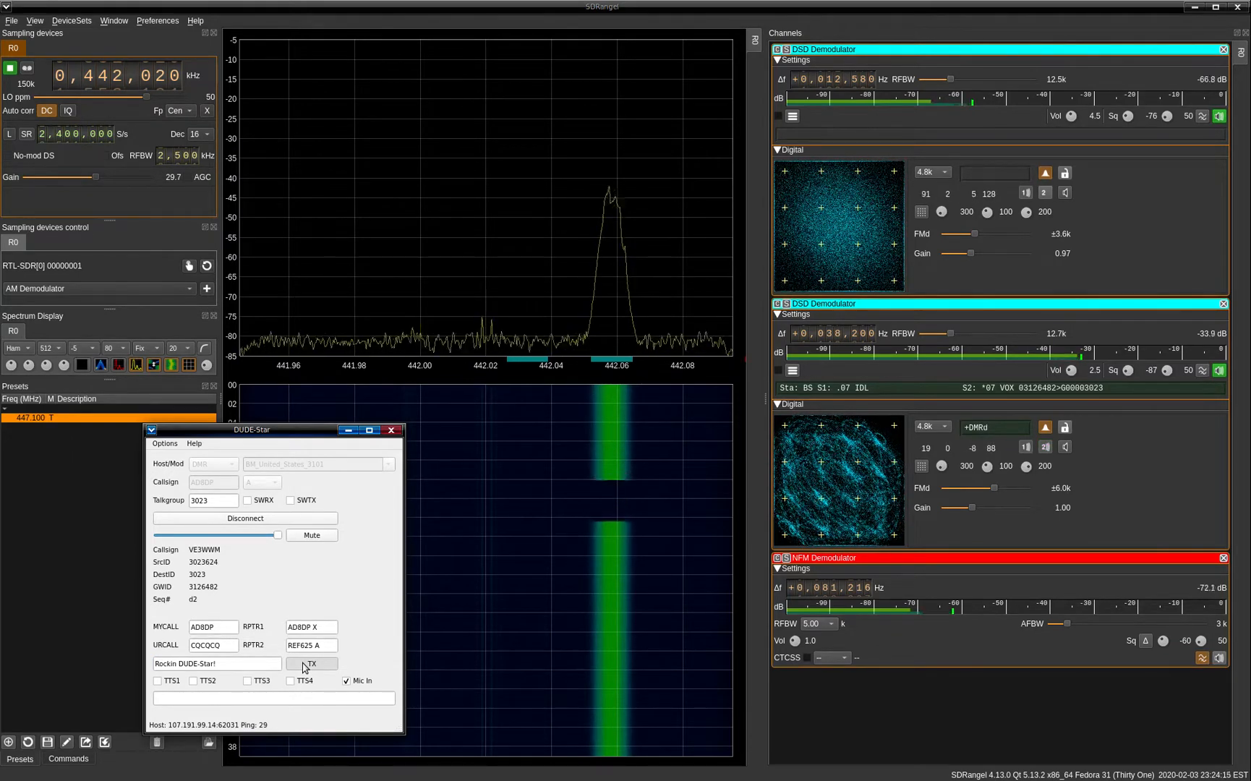
left_click(312, 662)
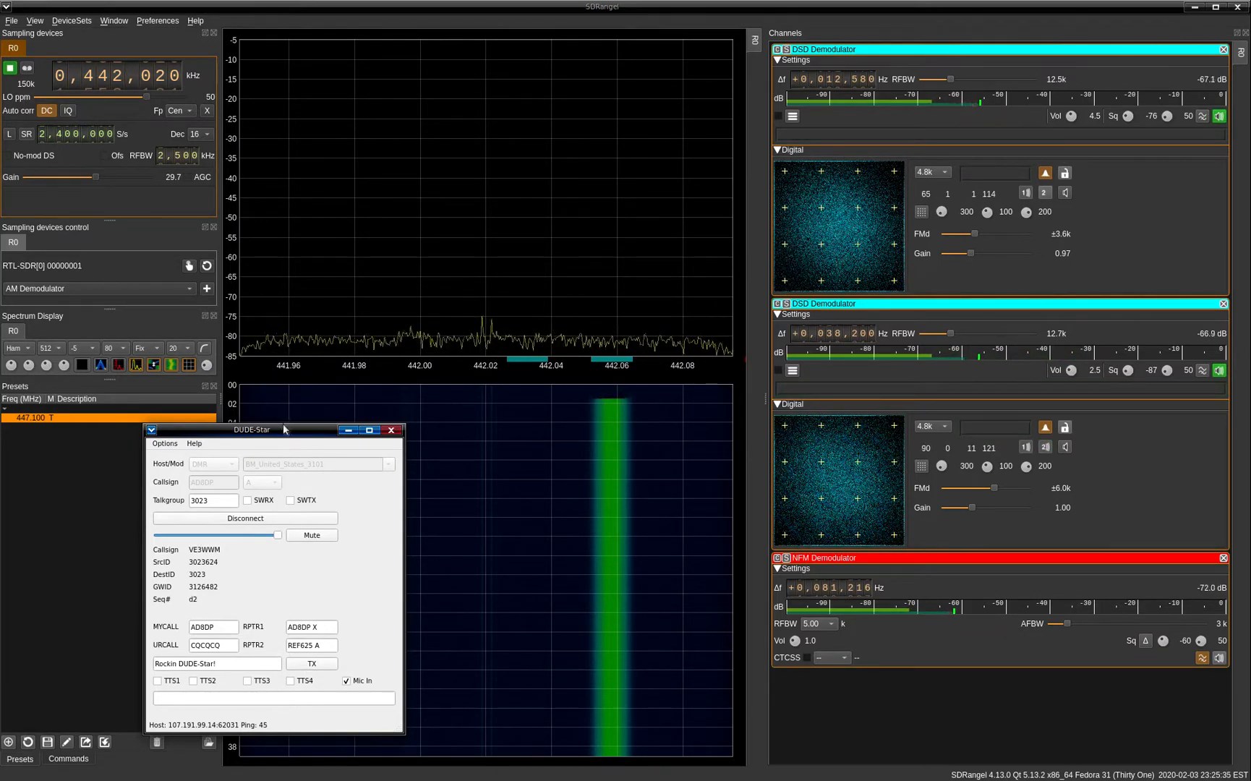
left_click_drag(252, 429, 311, 418)
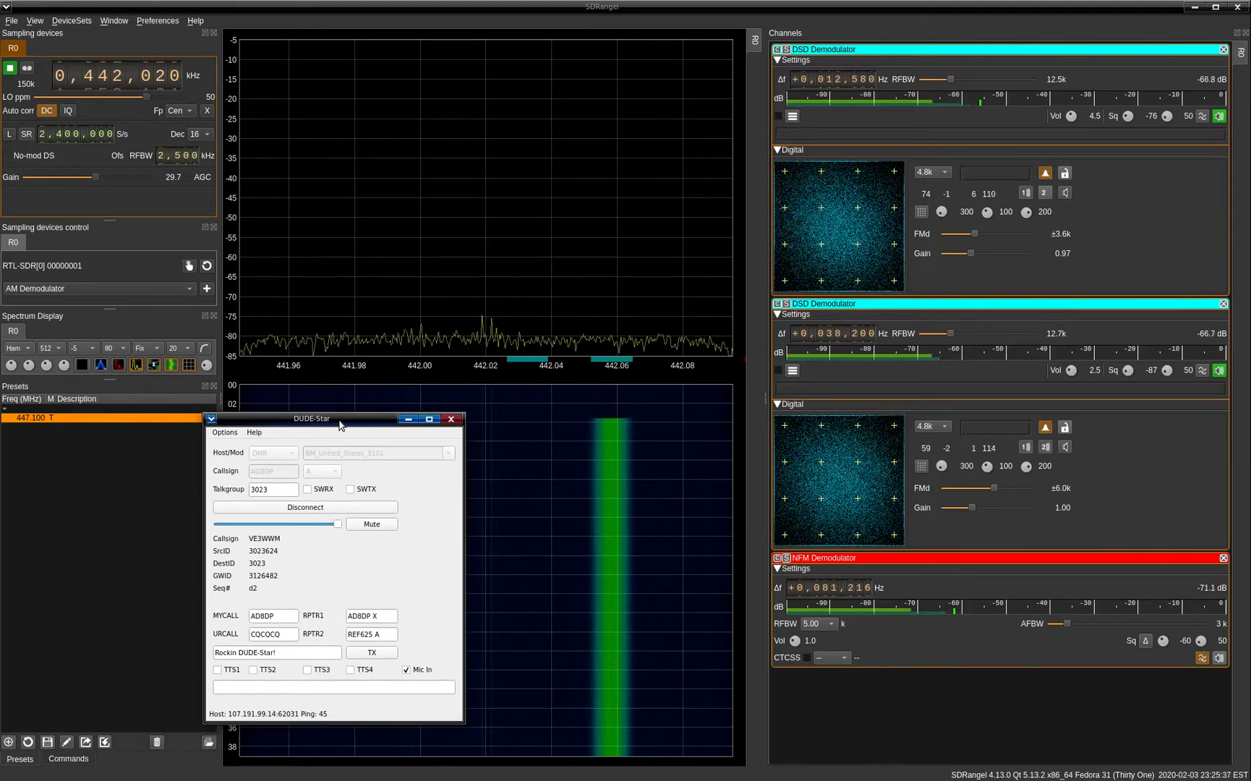
left_click_drag(339, 418, 364, 427)
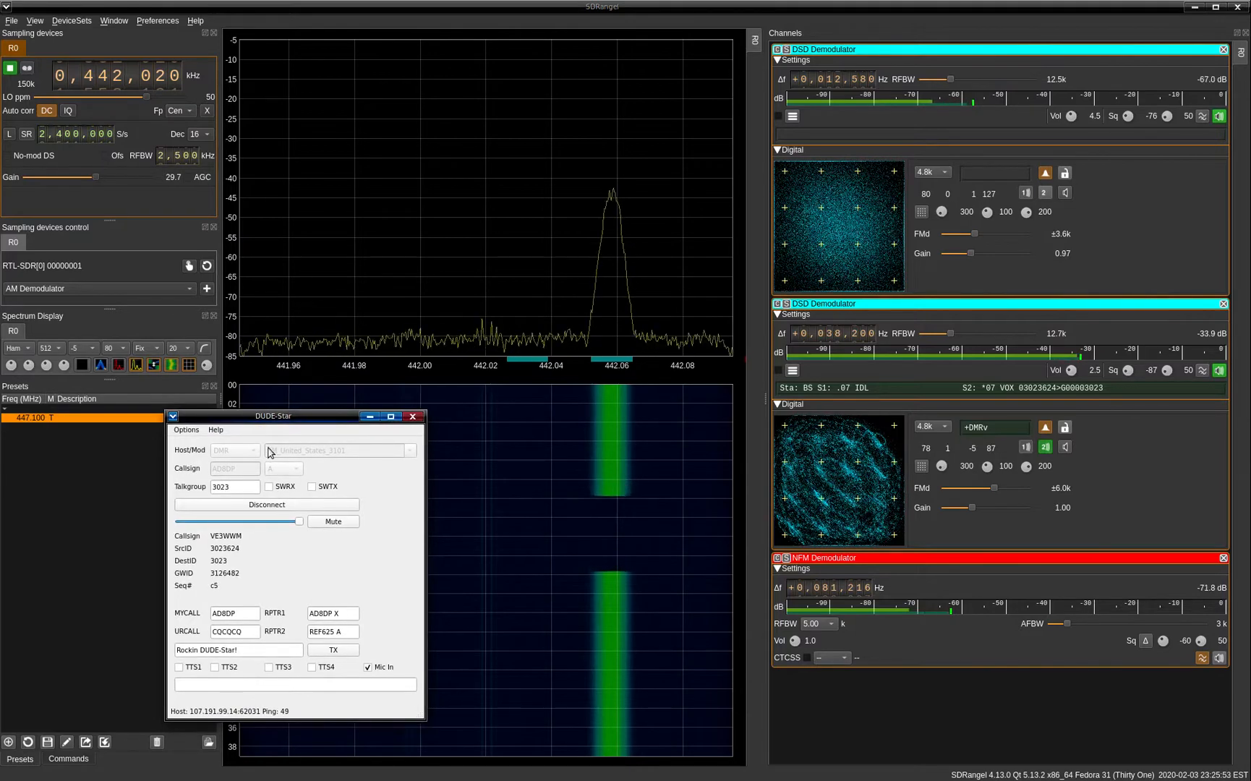
left_click_drag(274, 415, 289, 427)
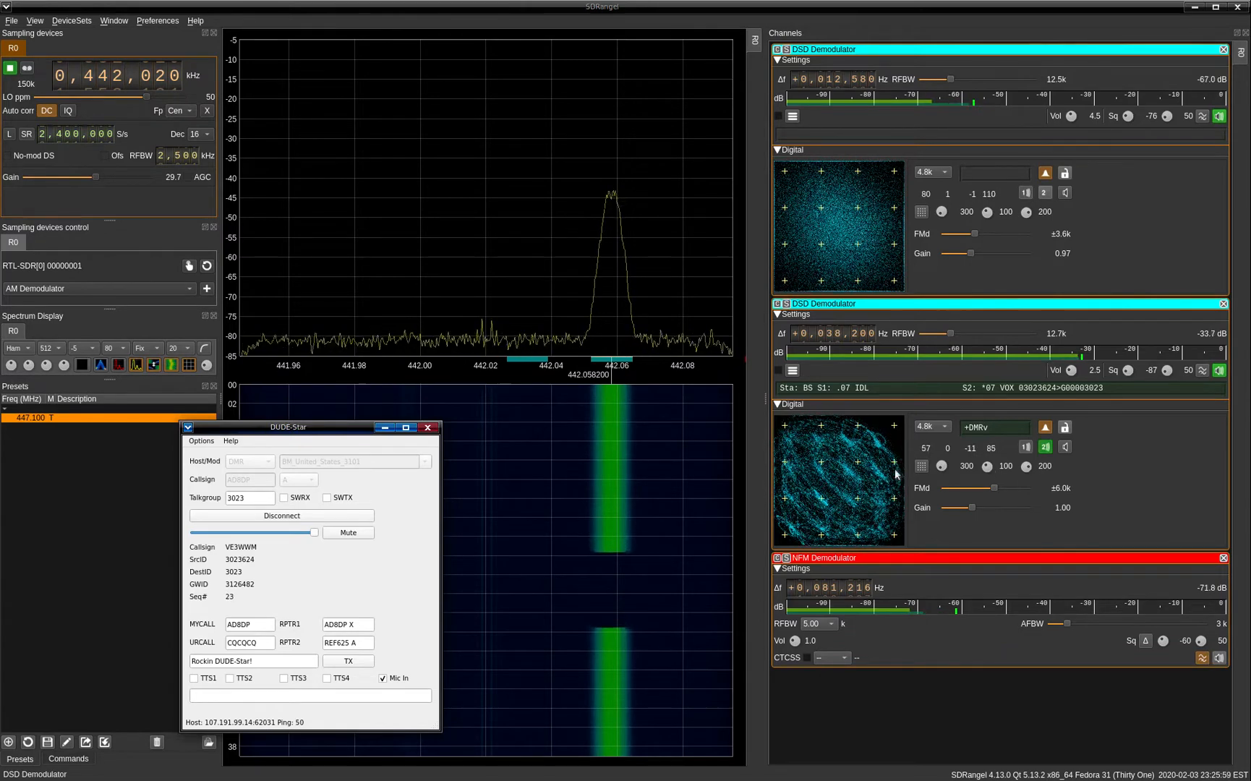
mouse_move(763, 461)
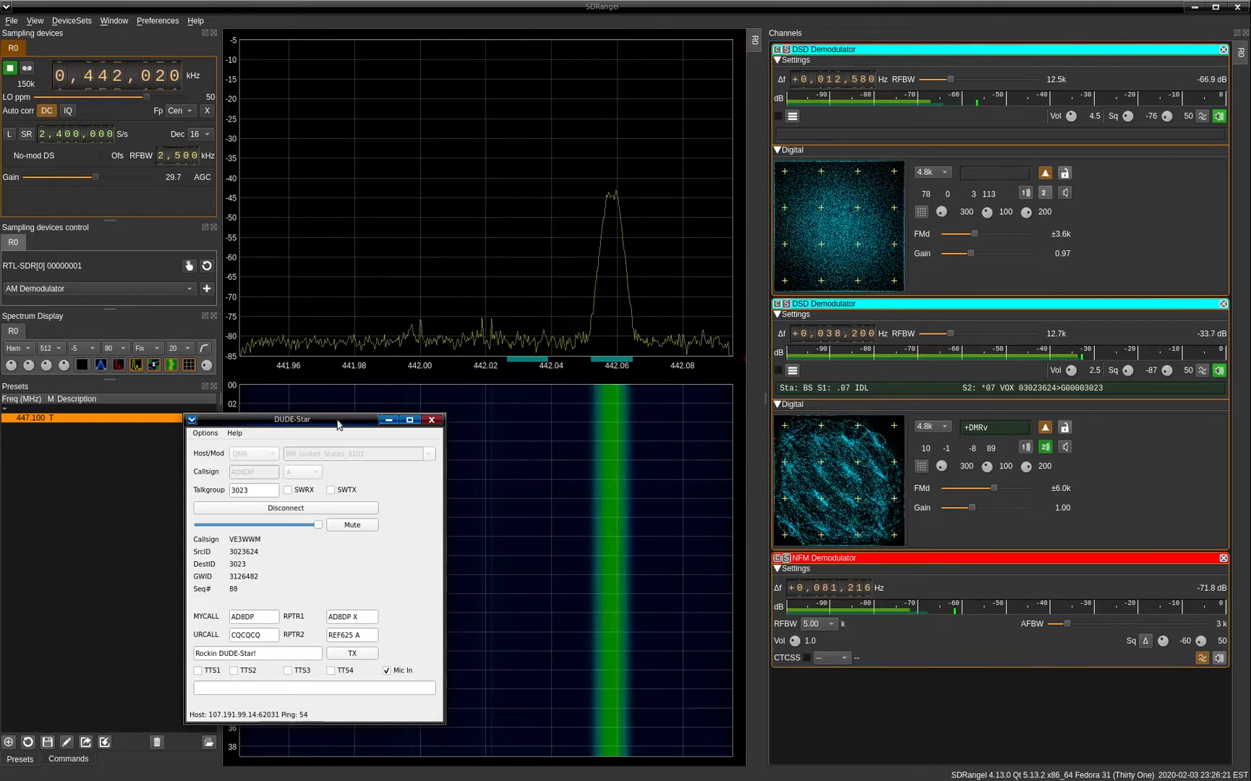
left_click_drag(336, 420, 311, 415)
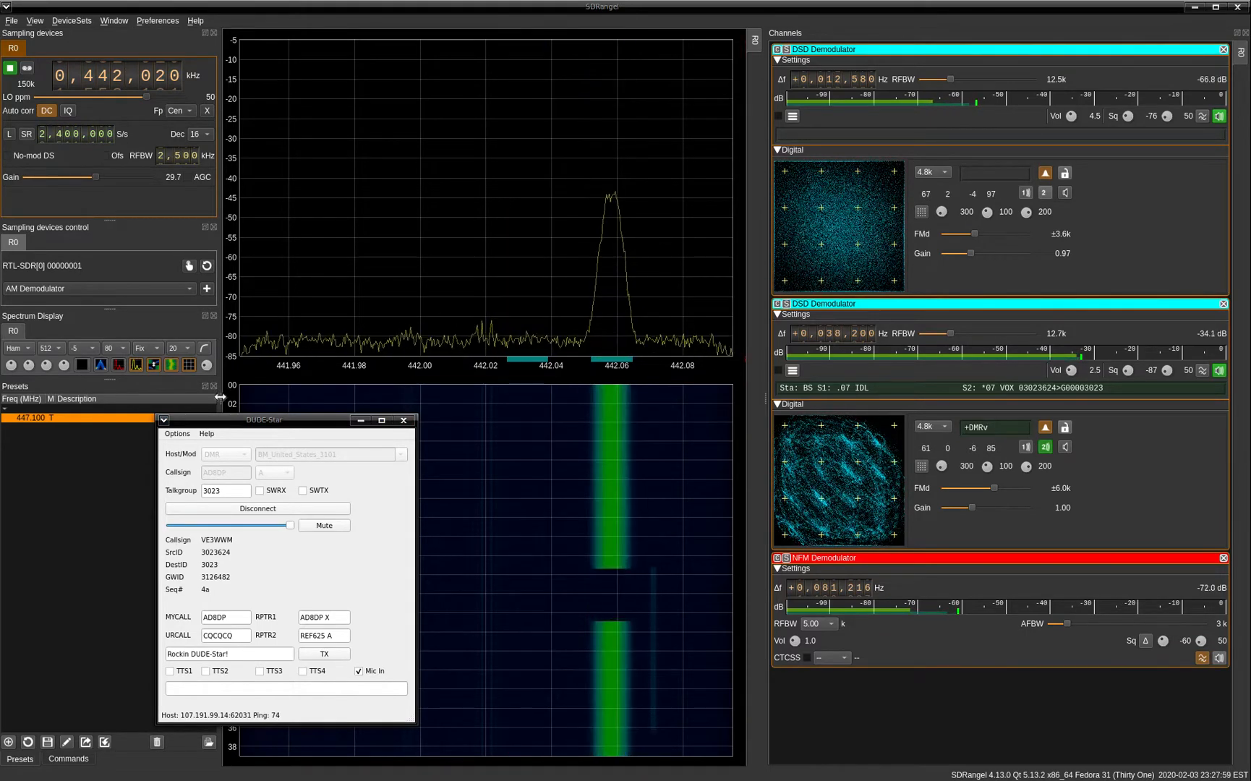
left_click_drag(264, 419, 246, 419)
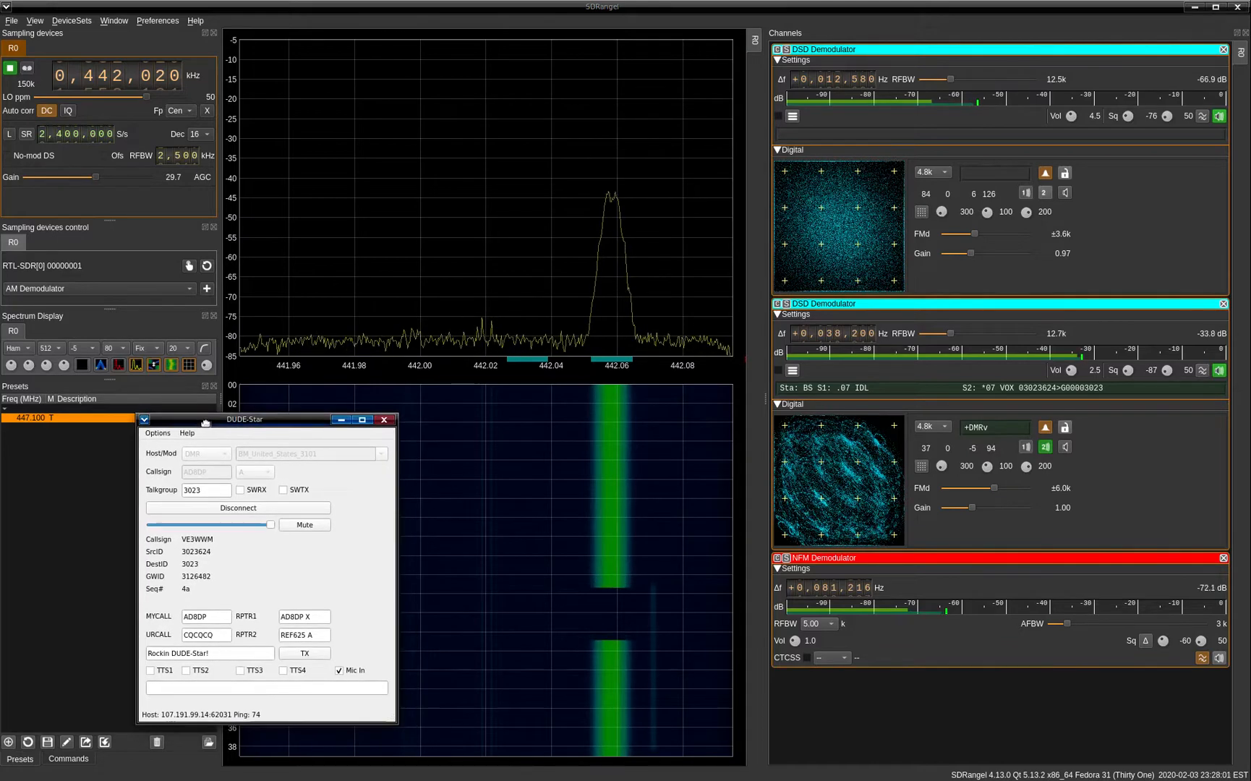
left_click_drag(244, 420, 296, 421)
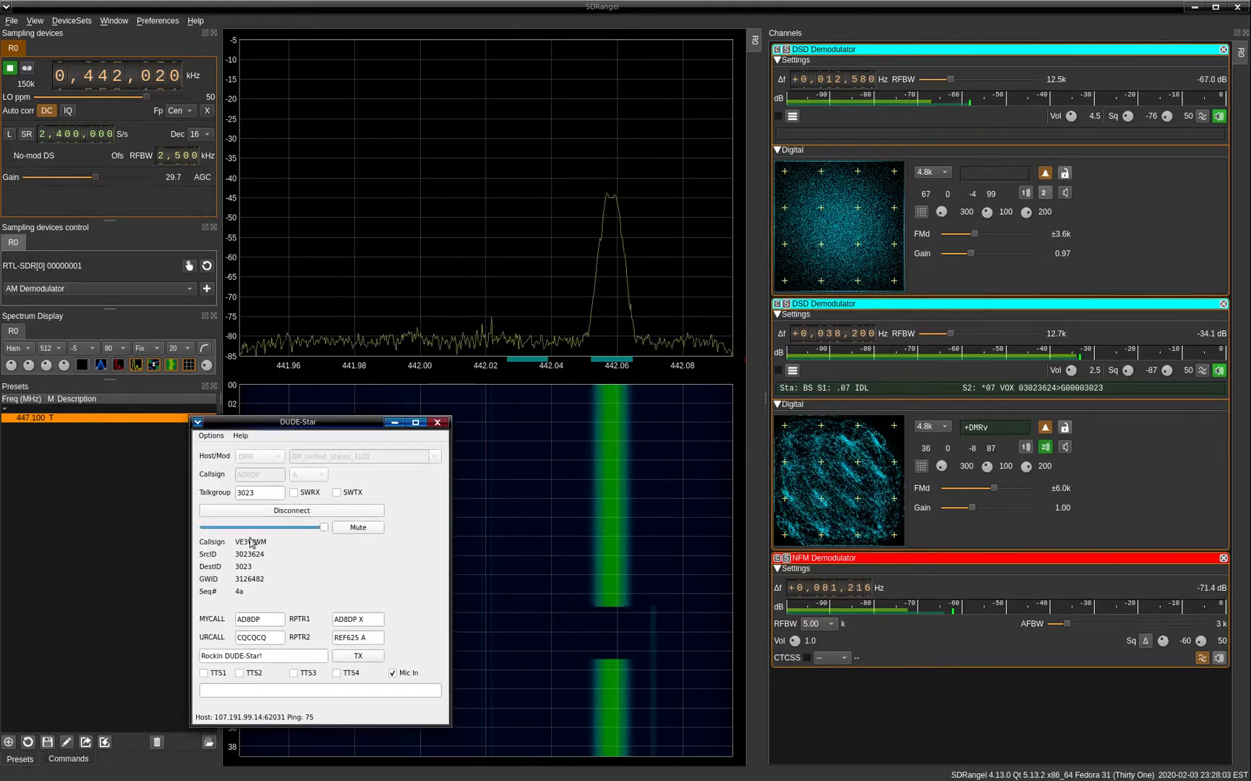
left_click(259, 617)
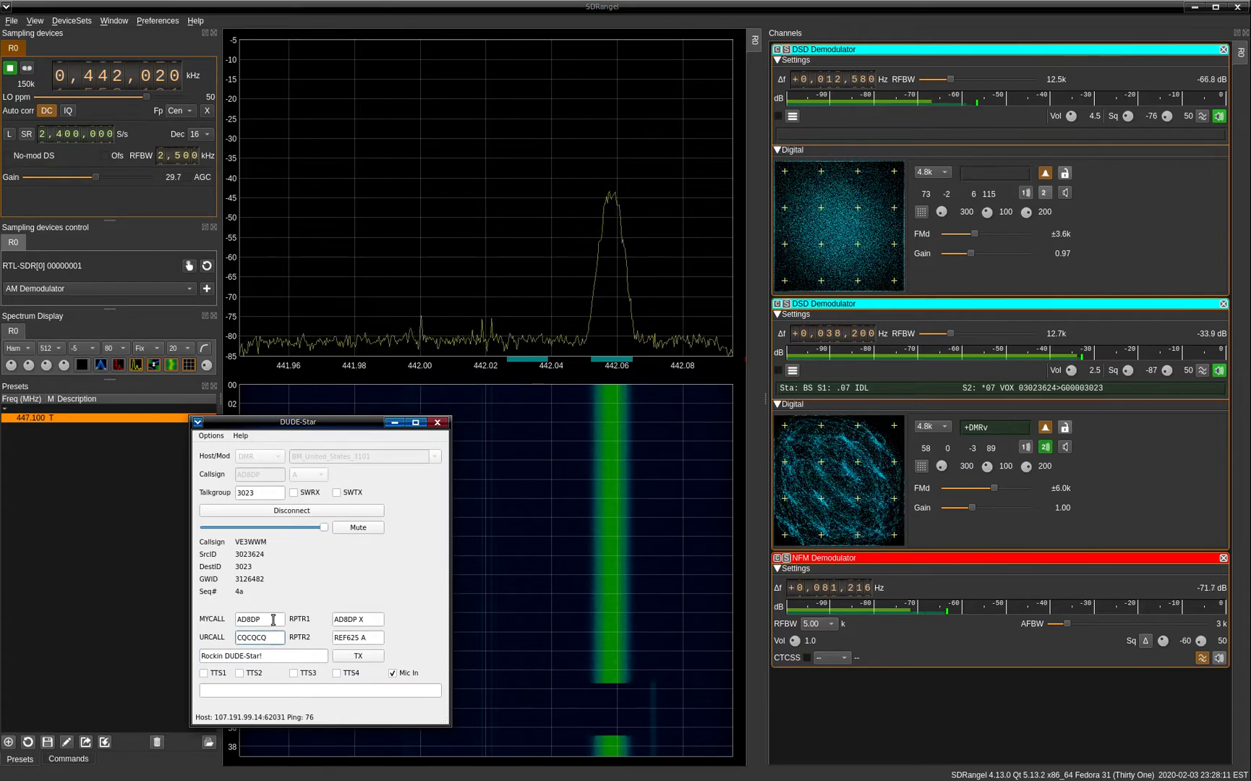
left_click_drag(297, 421, 262, 421)
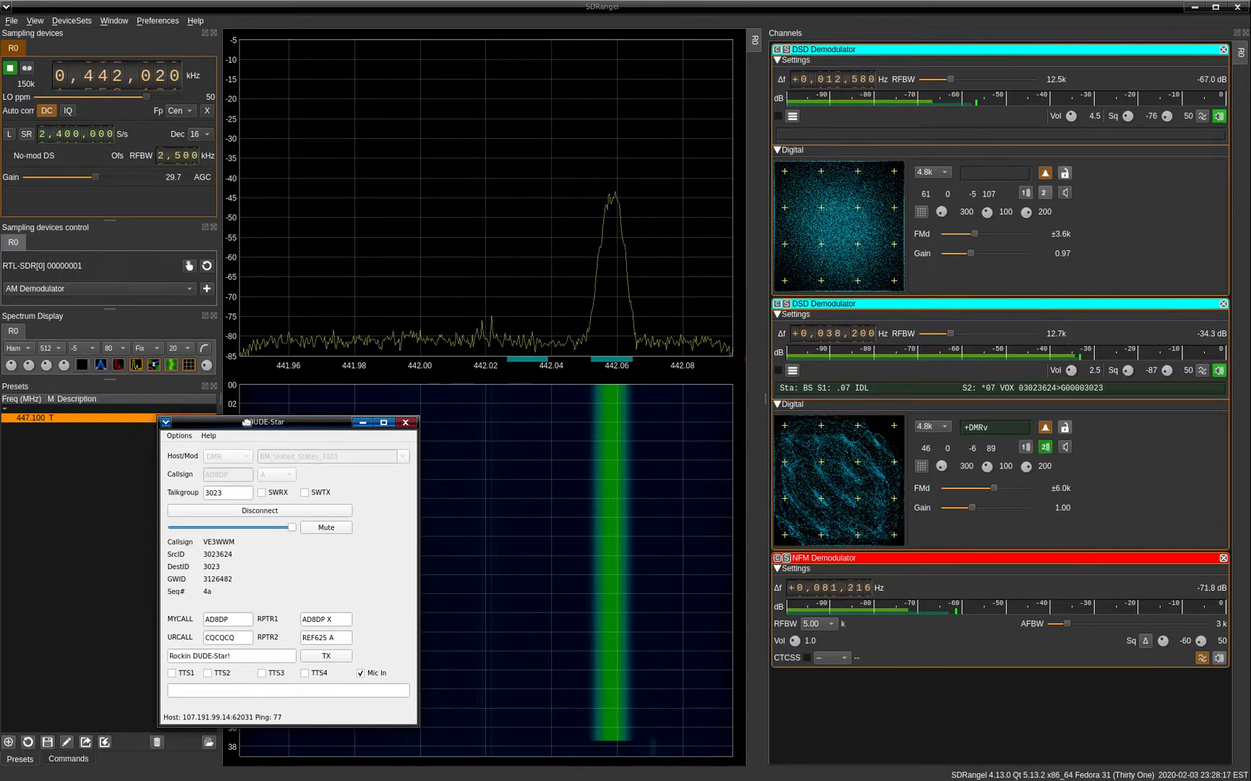
left_click(226, 618)
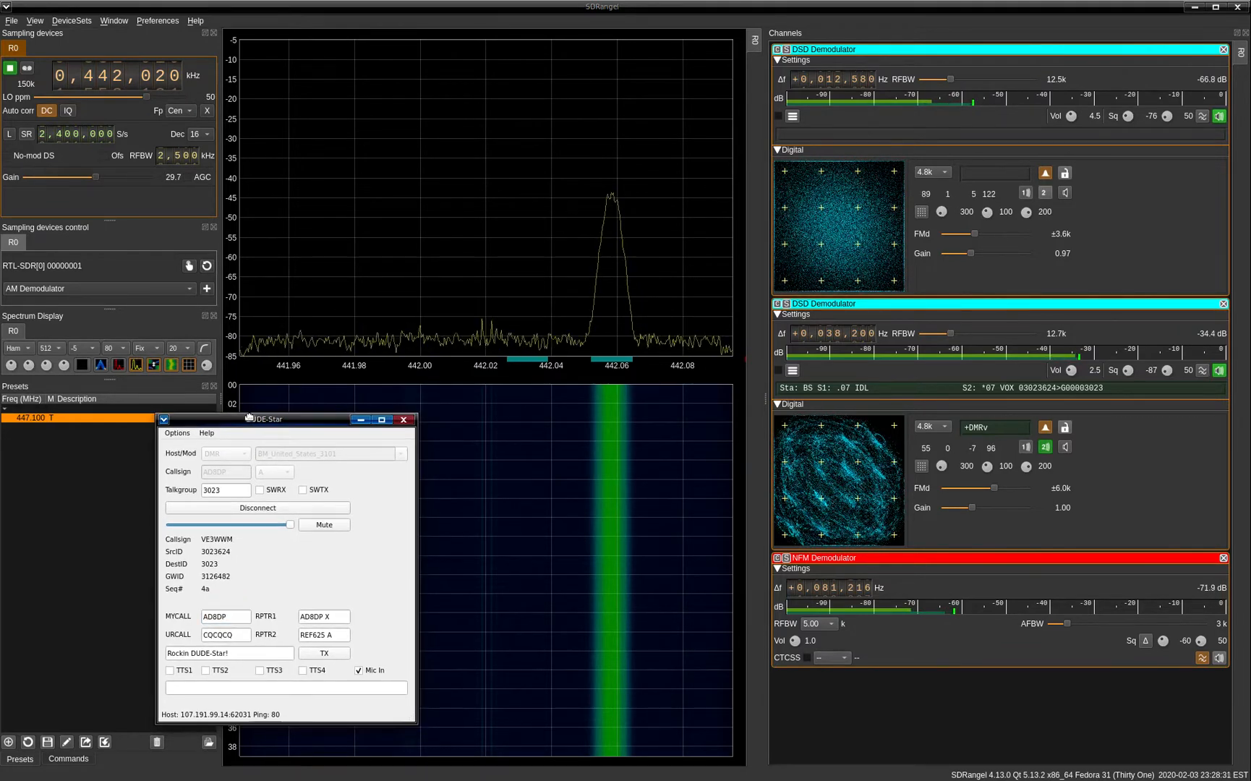
left_click_drag(268, 419, 323, 421)
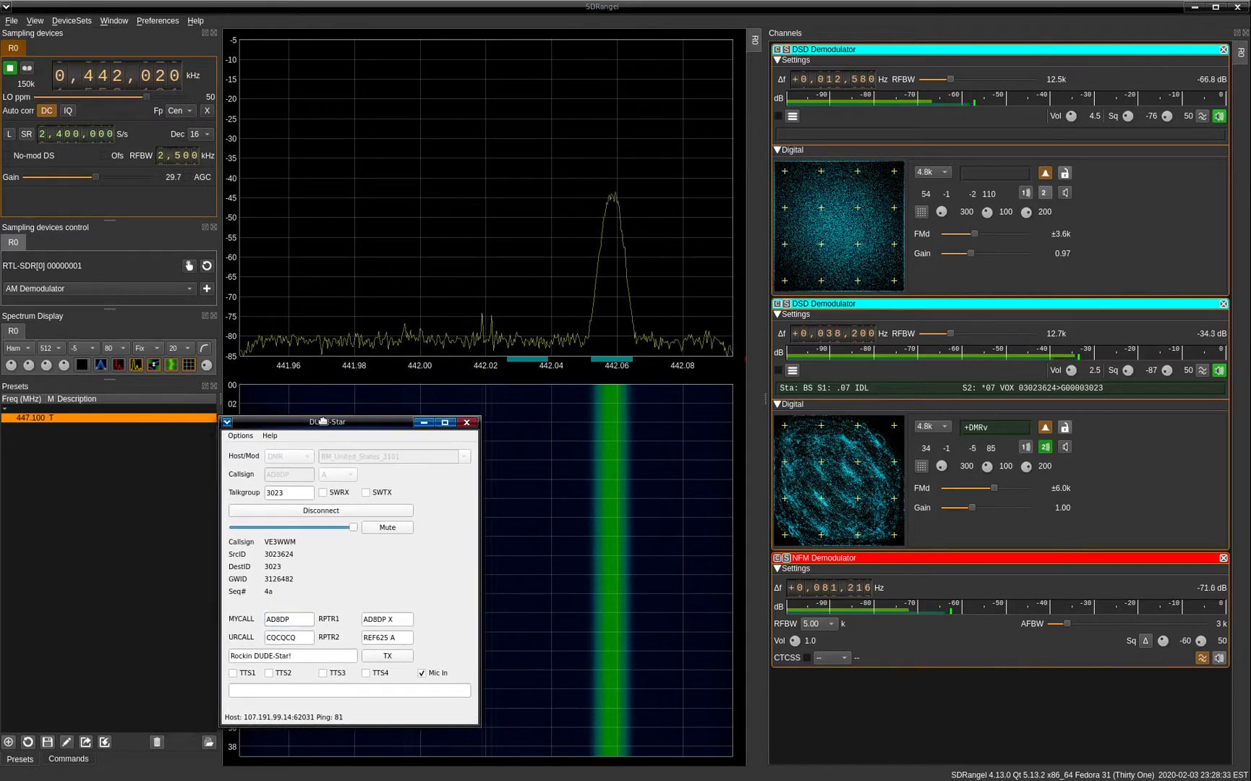
left_click(269, 435)
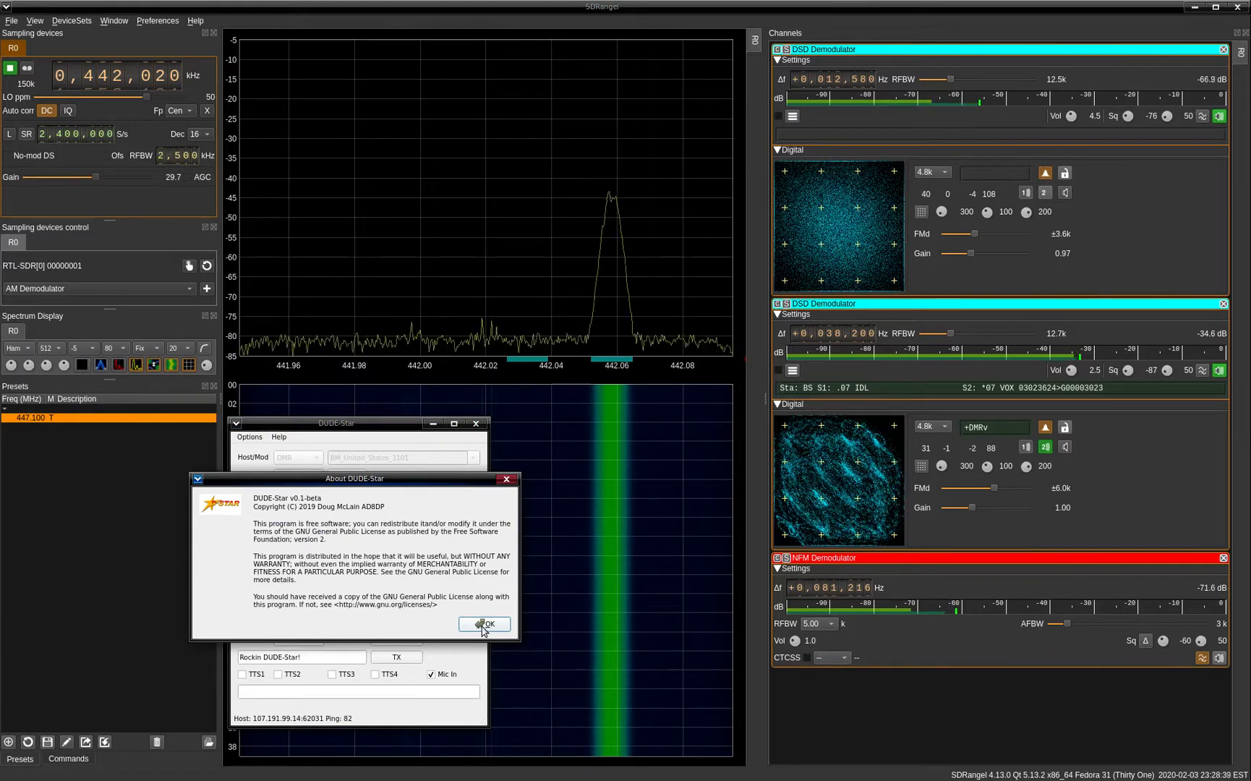
left_click(483, 623)
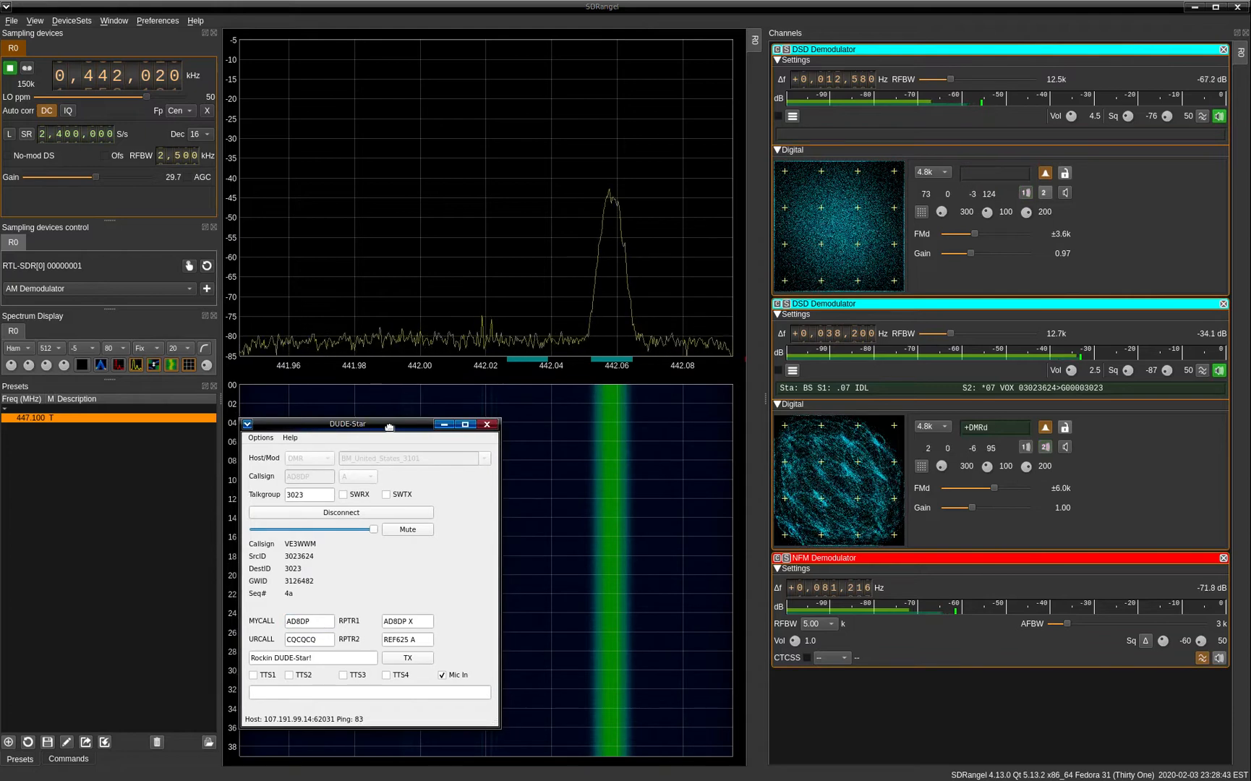
left_click_drag(348, 424, 359, 401)
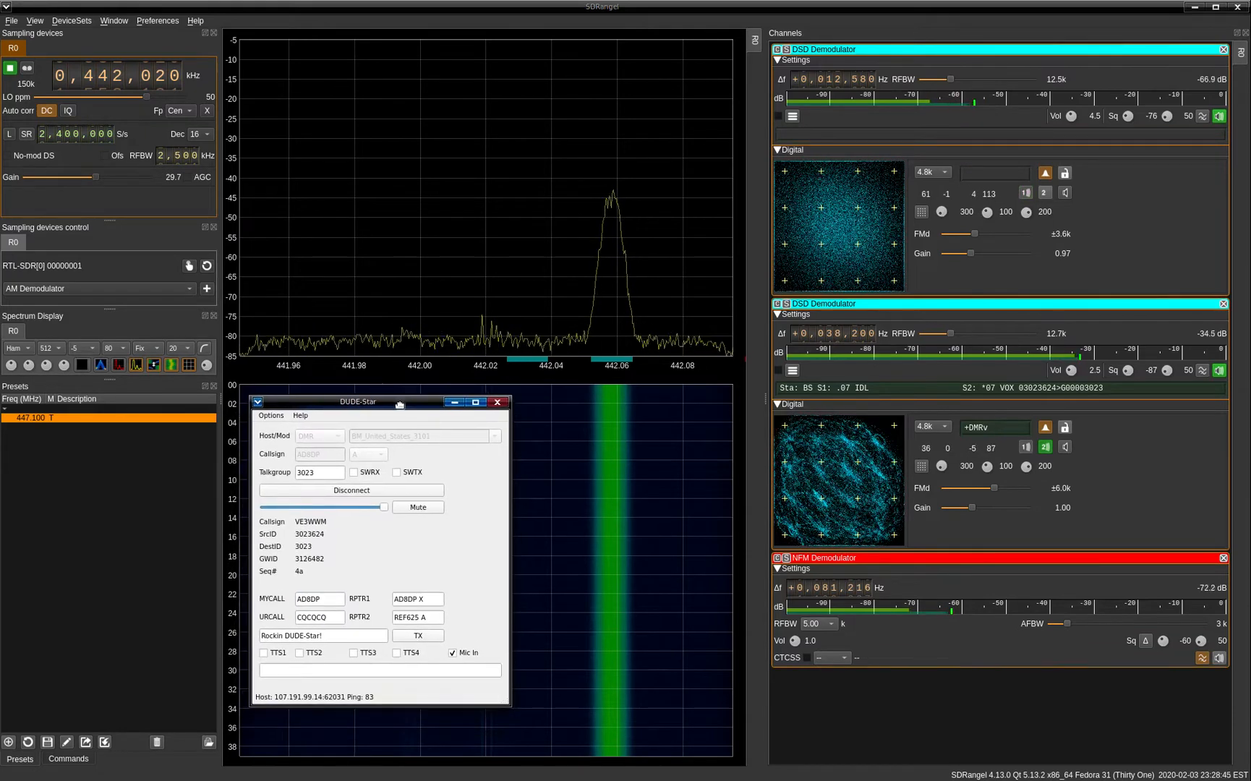
left_click_drag(399, 401, 282, 419)
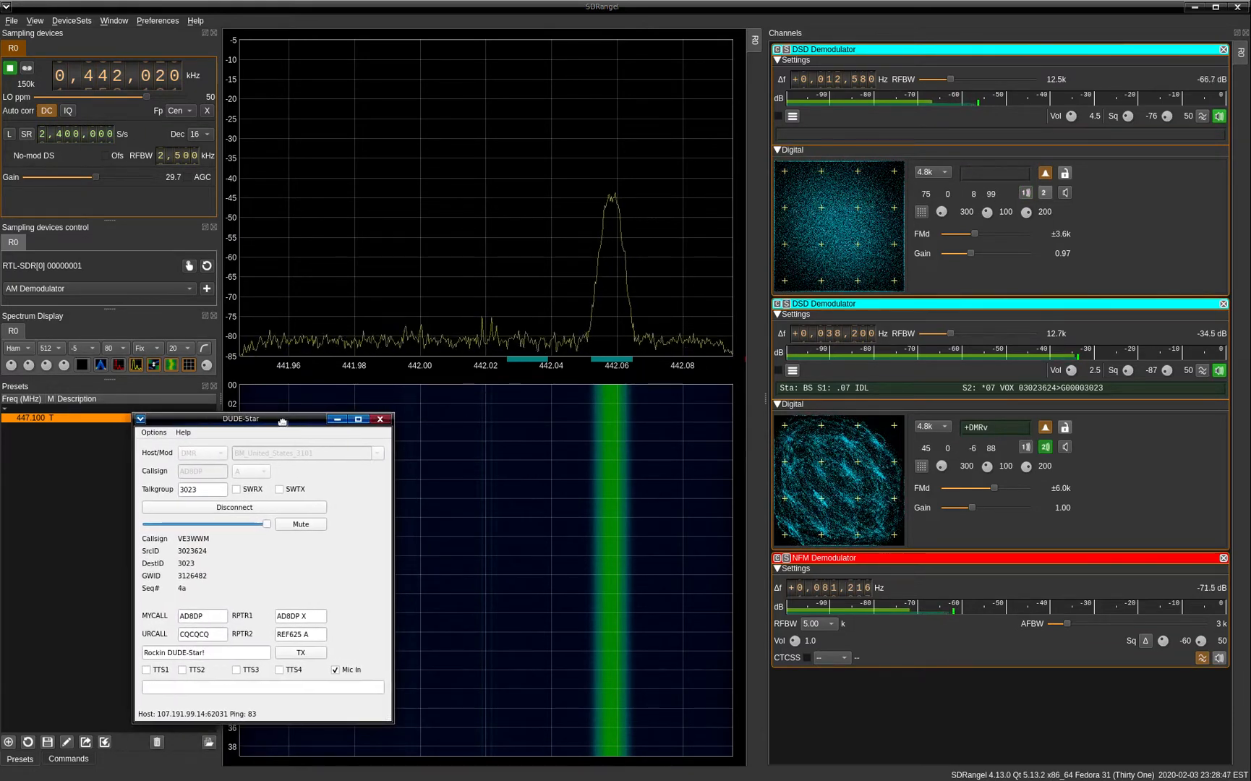